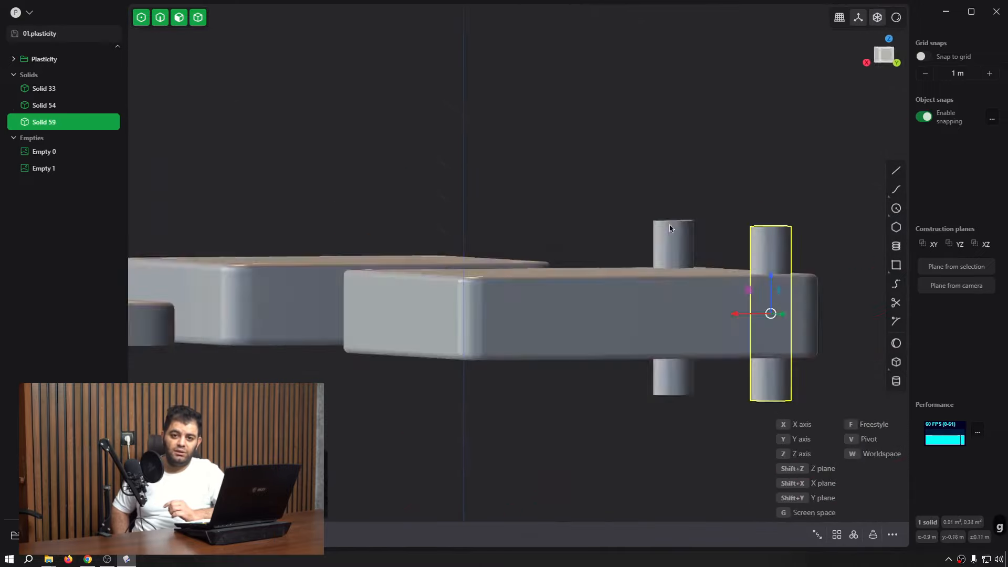
- Undo the last move to restore the cylinder's position in the rounded slab
key(ctrl+z)
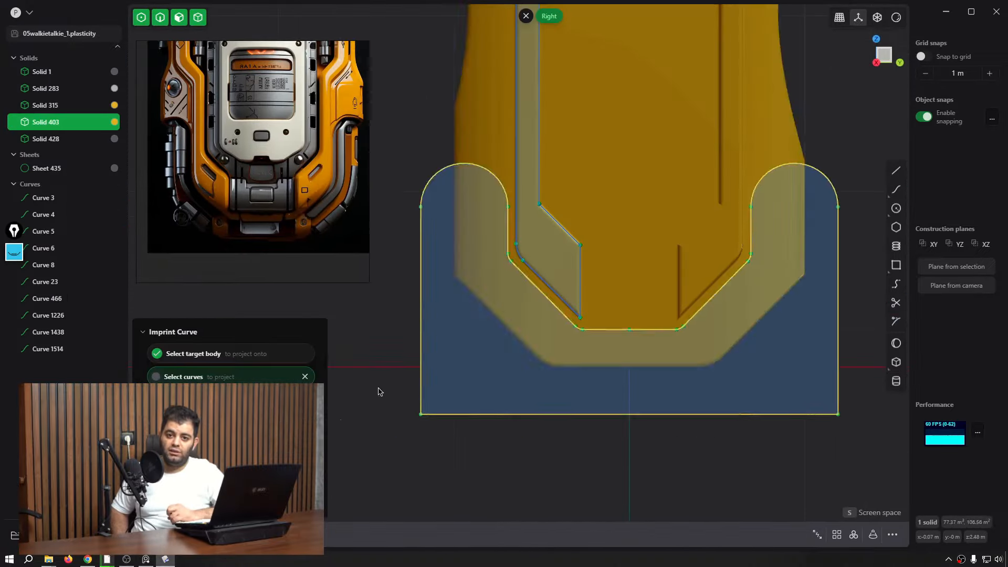
- Undo the last action before imprinting the outline curve on the walkie-talkie body
key(ctrl+z)
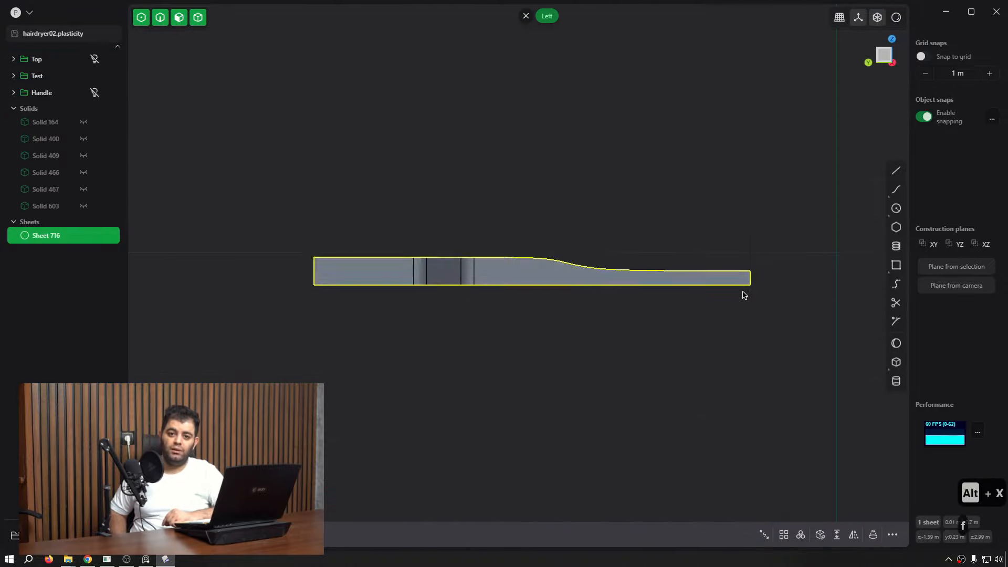
- Select the fan blade as the object for the radial array around the hub
click(853, 535)
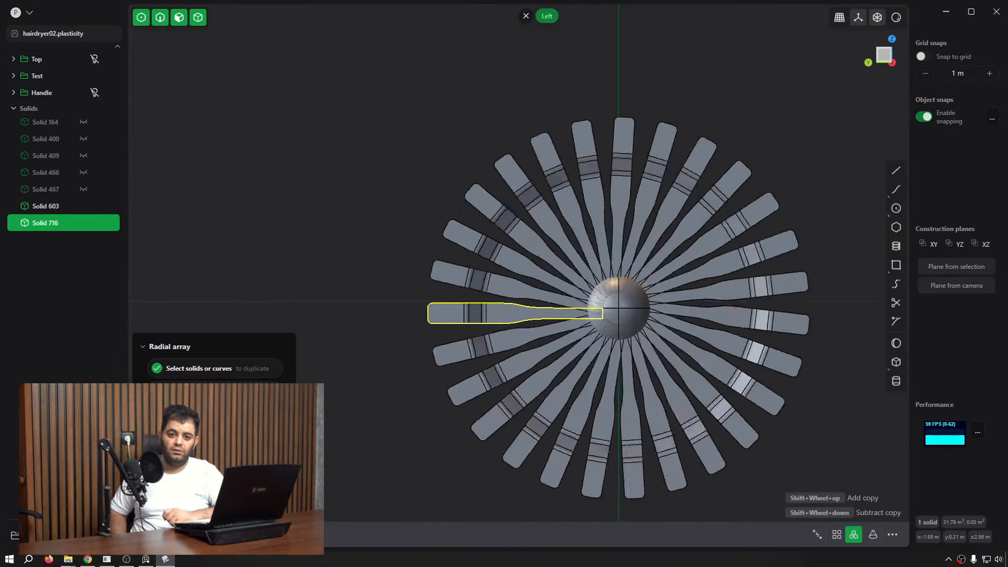